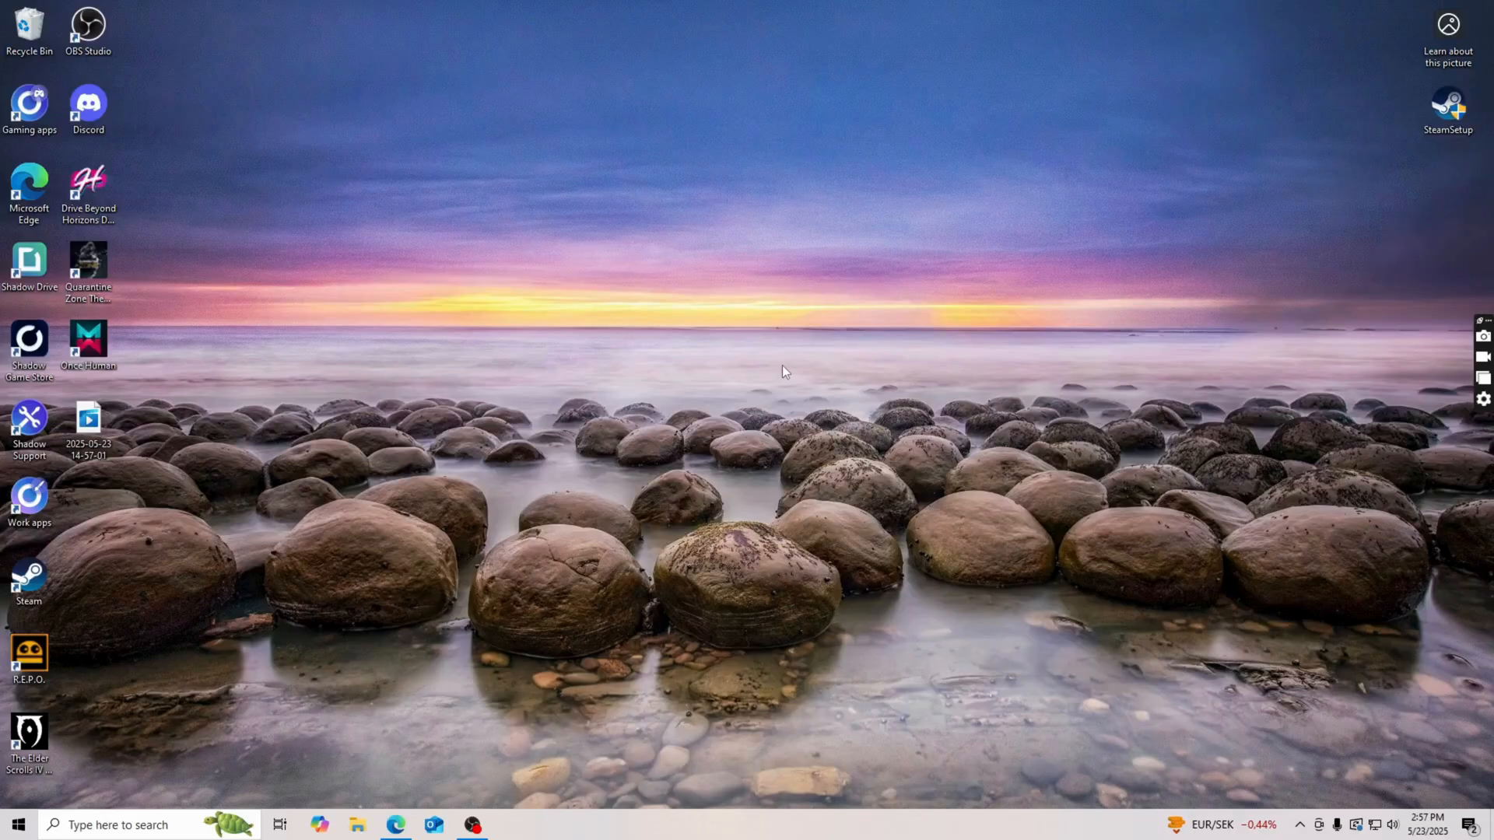
{"action": "mouse_move", "coordinate": [510, 372]}
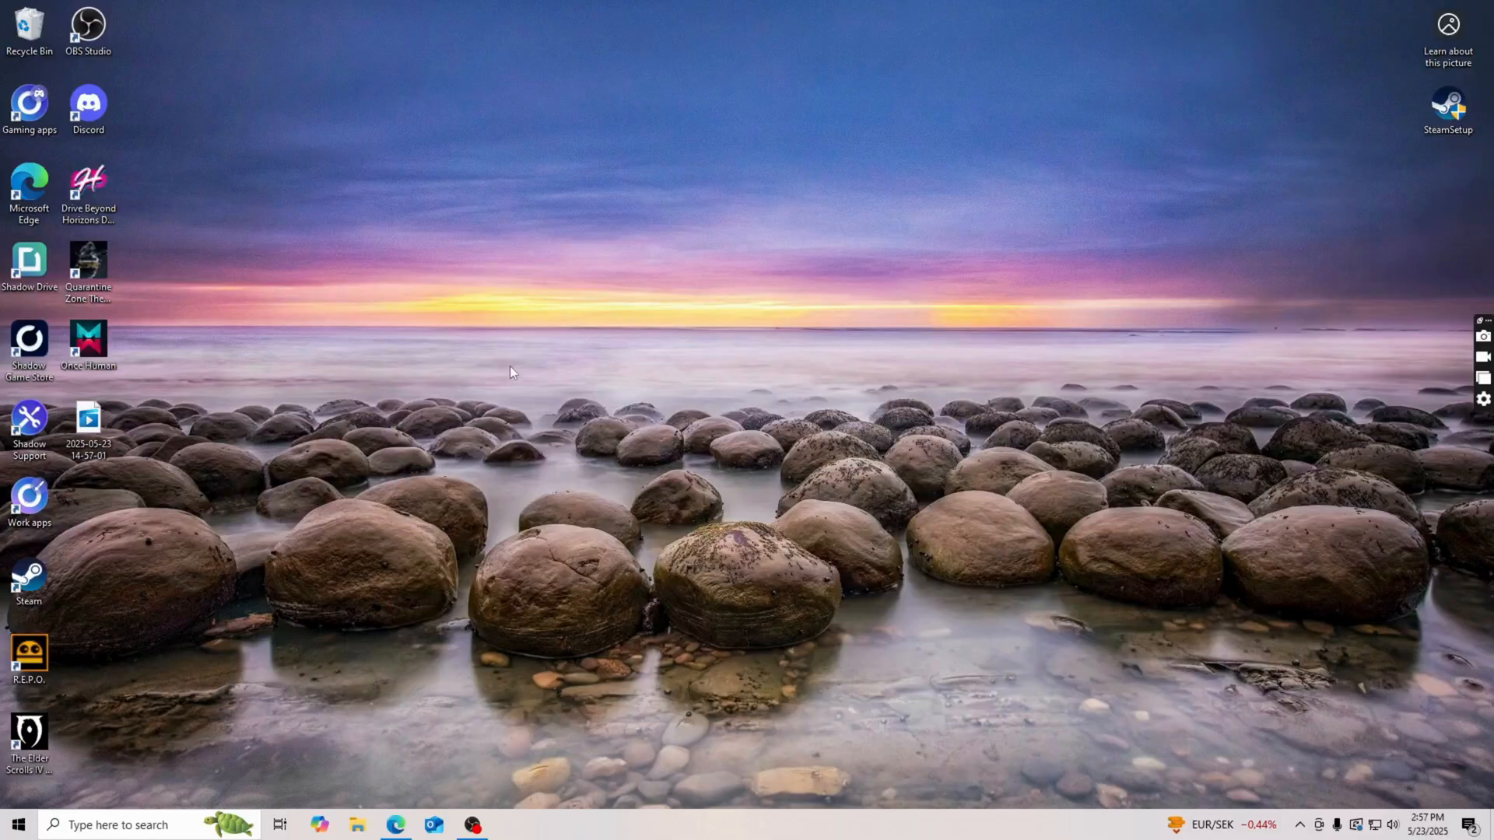
{"action": "mouse_move", "coordinate": [423, 363]}
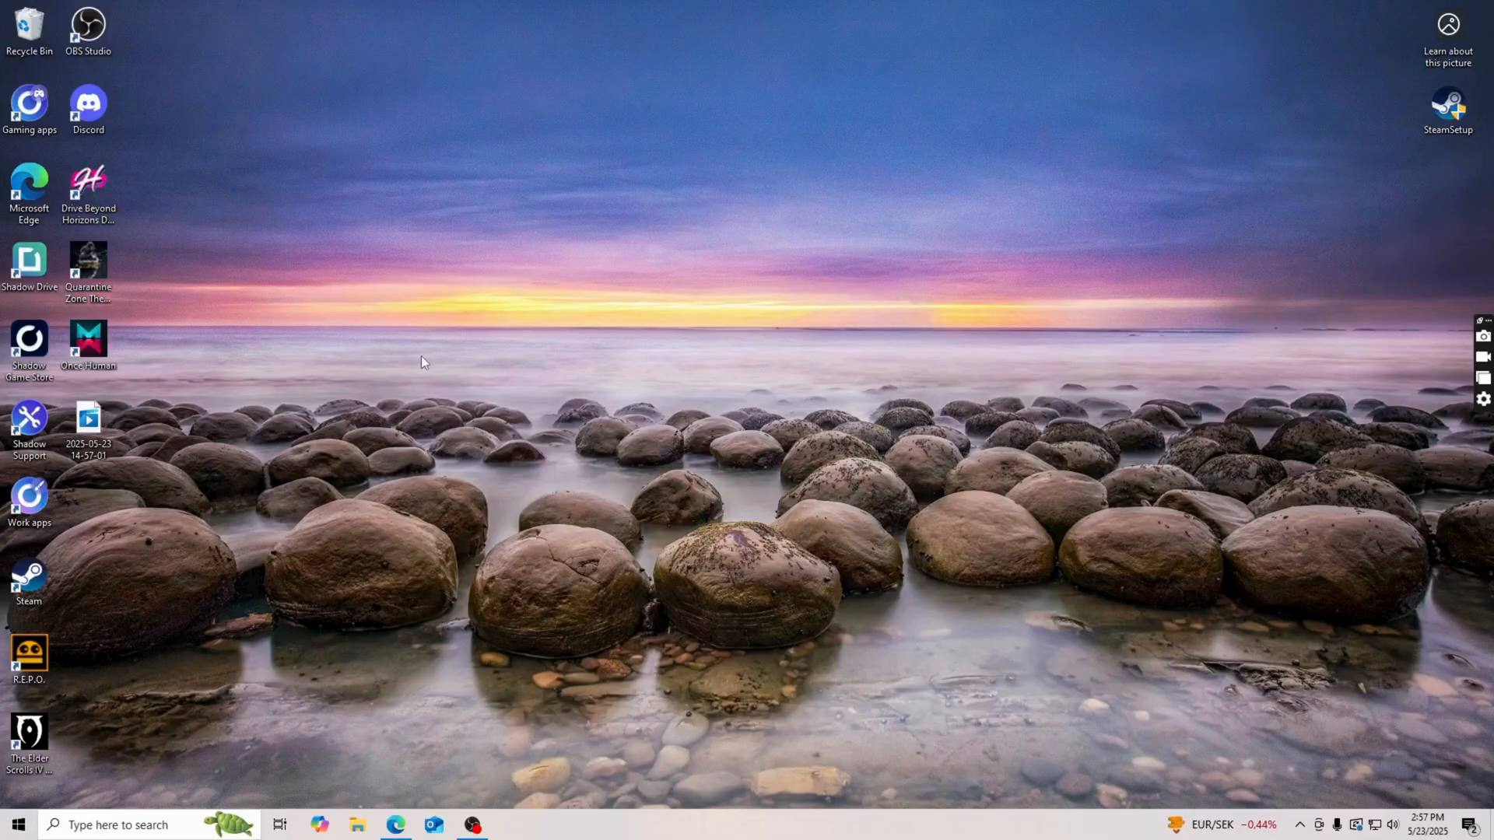
{"action": "mouse_move", "coordinate": [396, 377]}
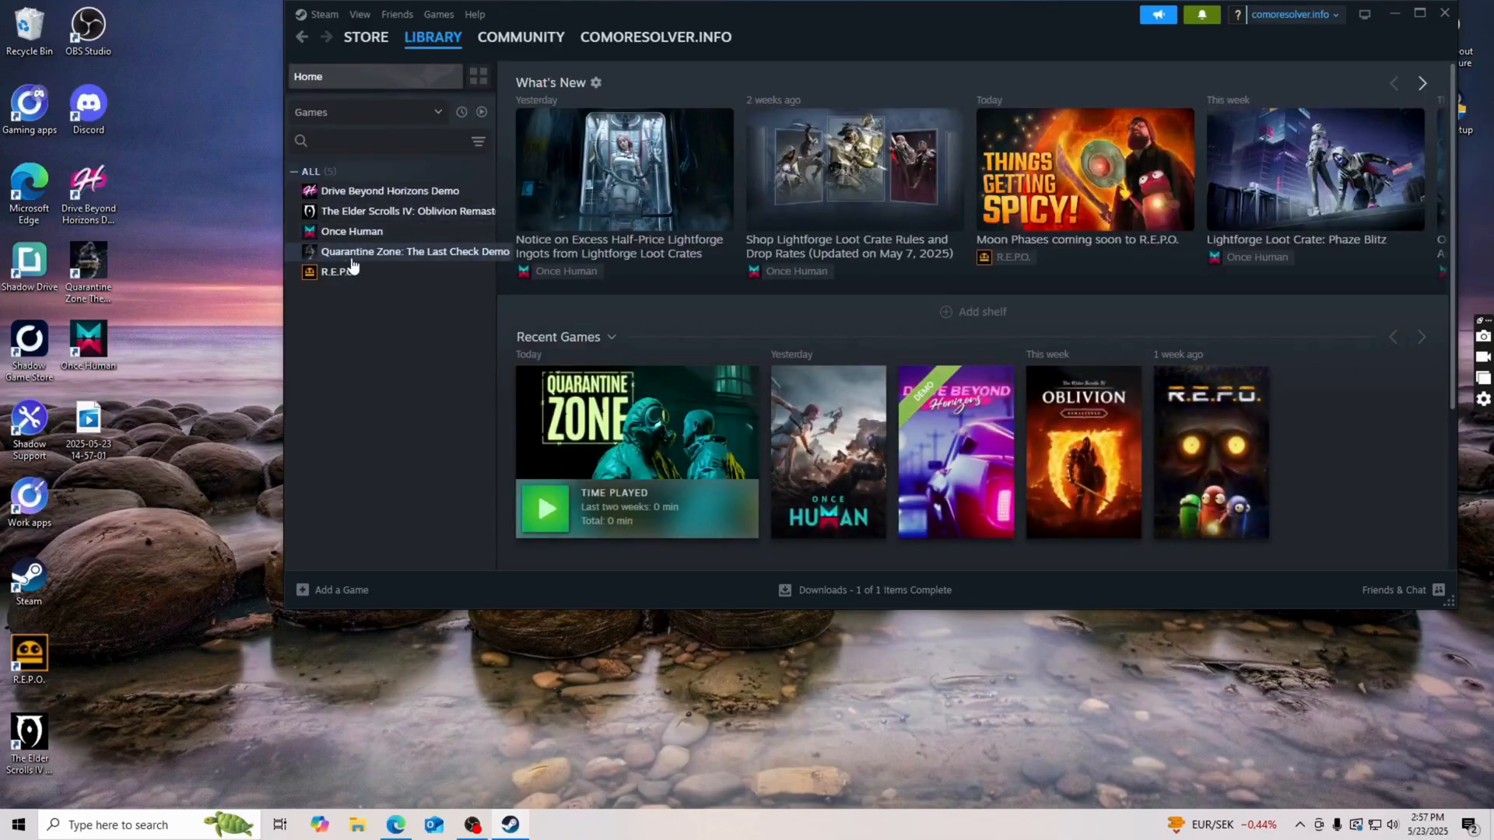
{"action": "mouse_move", "coordinate": [367, 261]}
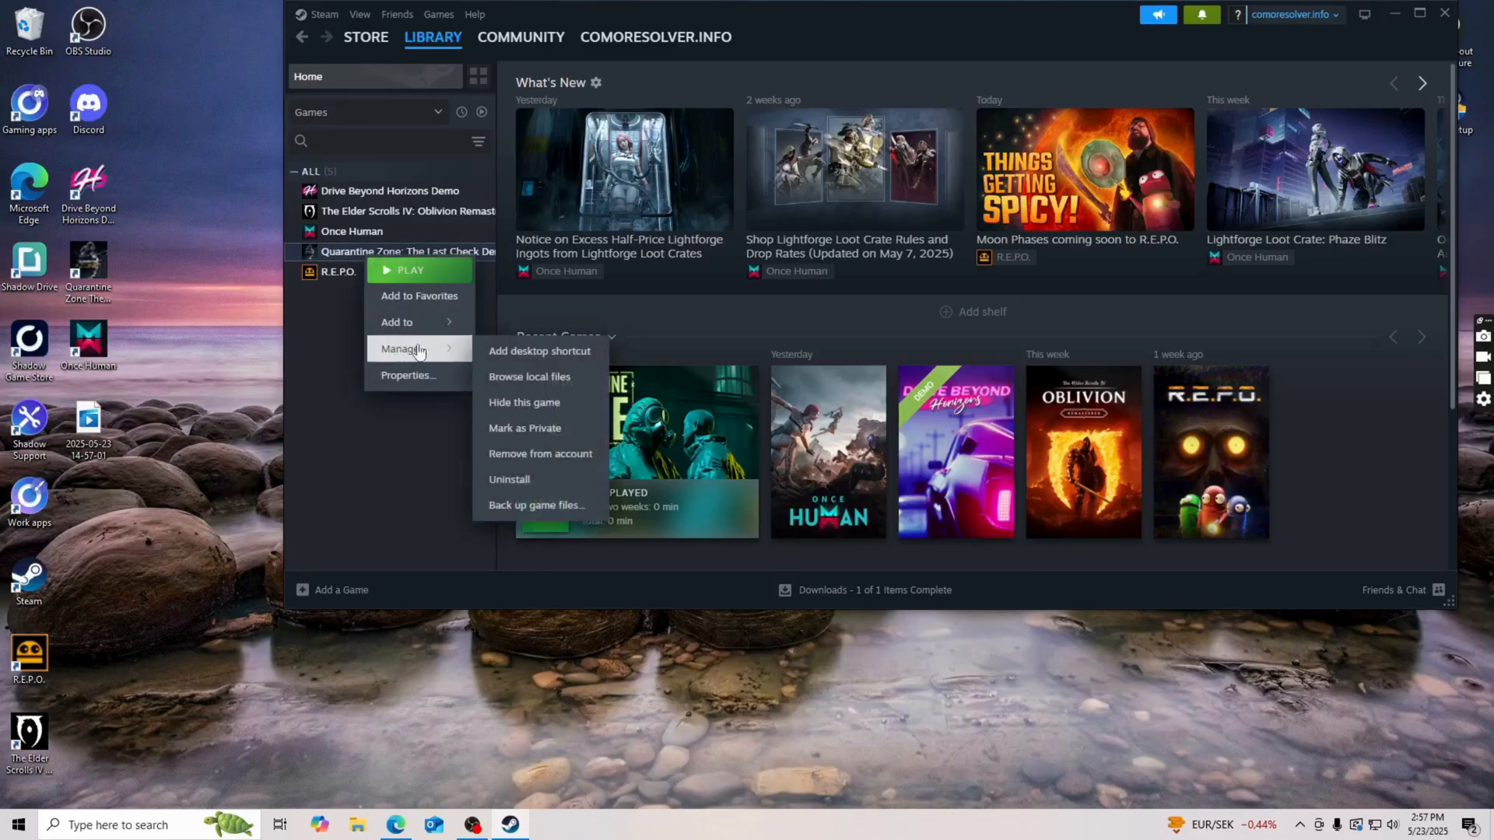
{"action": "mouse_move", "coordinate": [530, 377]}
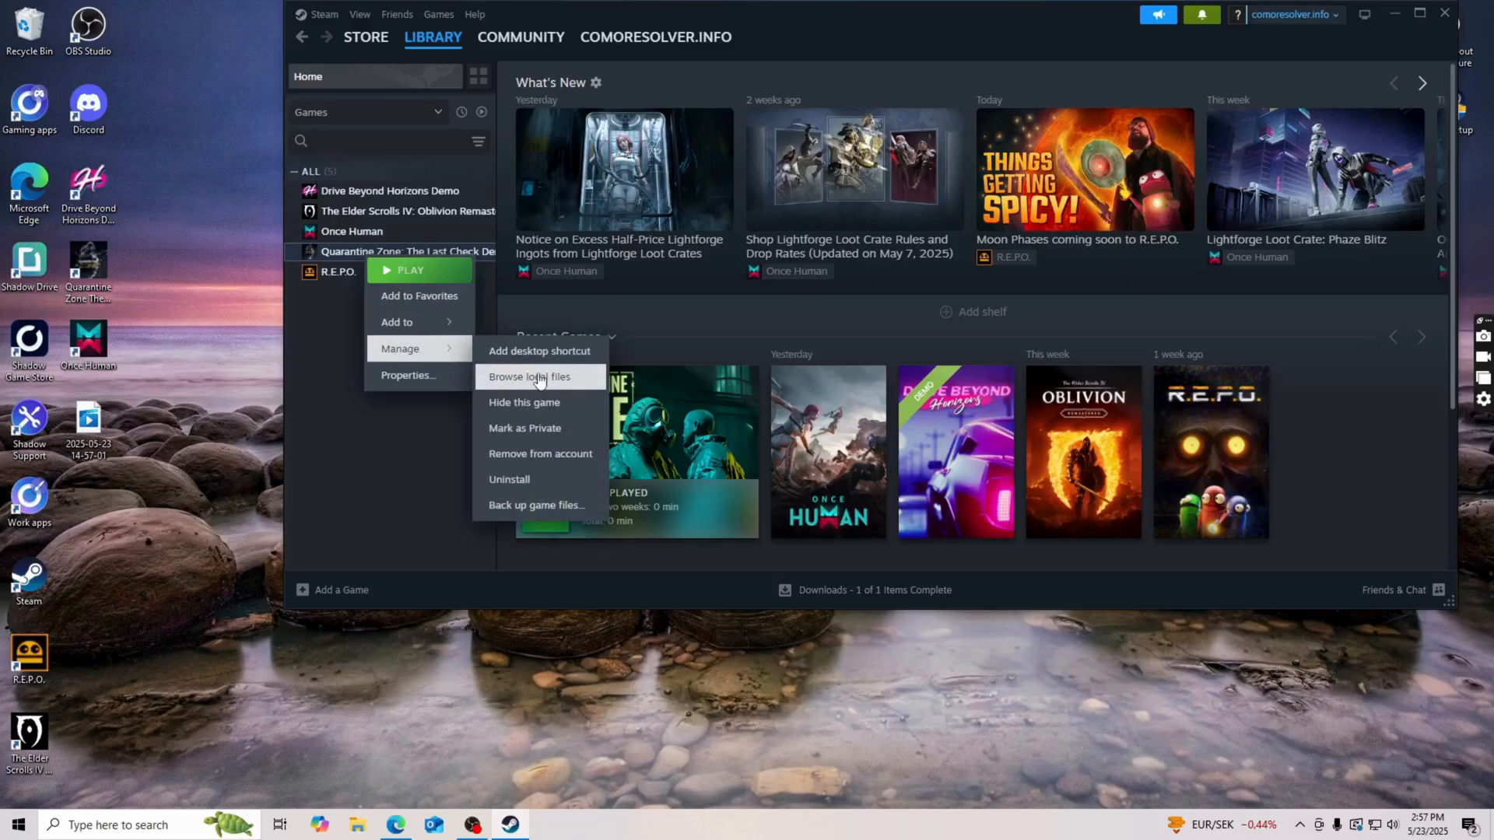
Browse the demo's local files and bring up the context menu for QZSim.exe.
{"action": "left_click", "coordinate": [526, 377]}
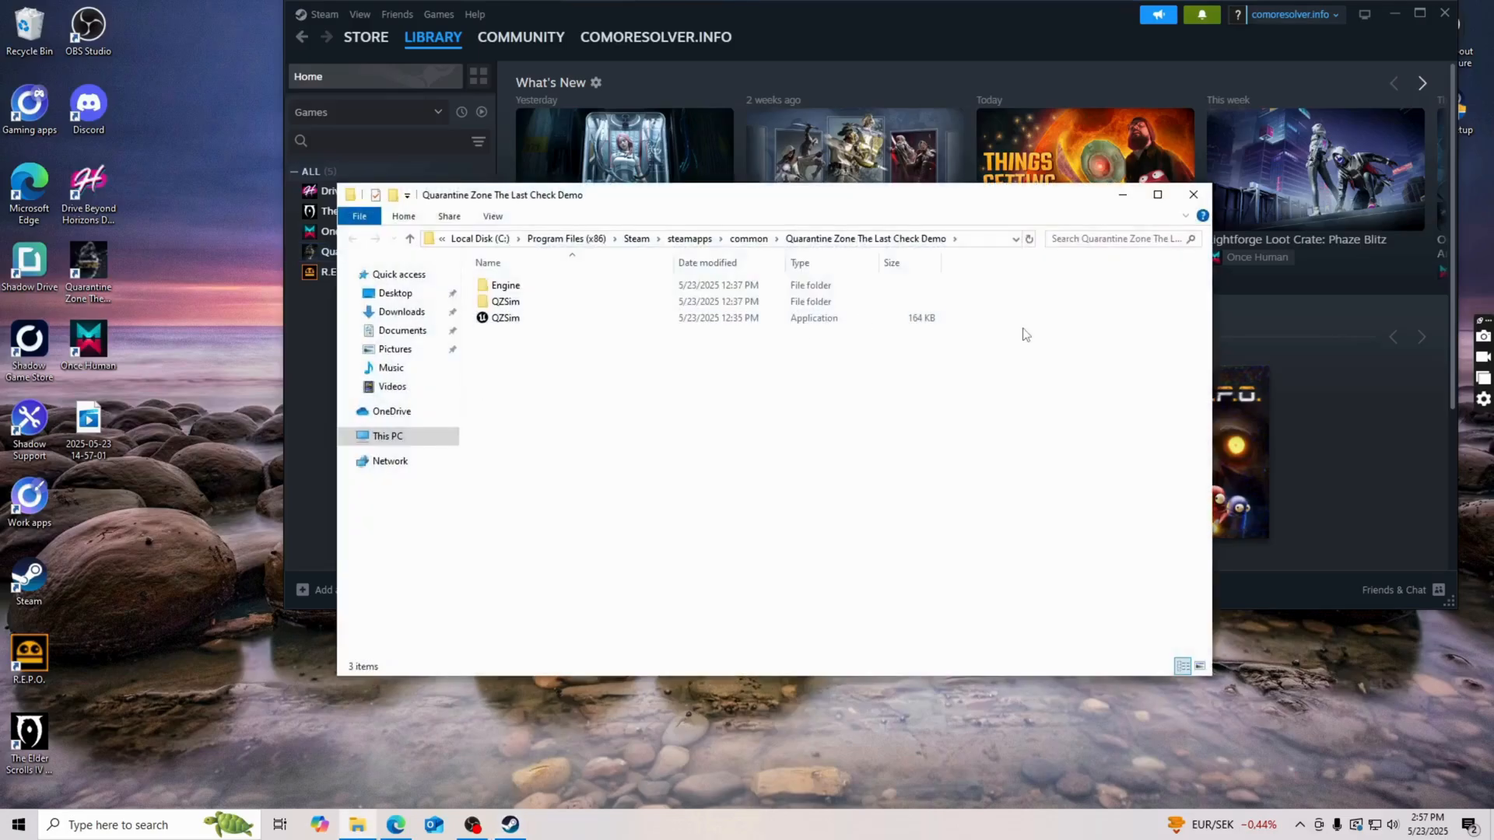
{"action": "mouse_move", "coordinate": [996, 337]}
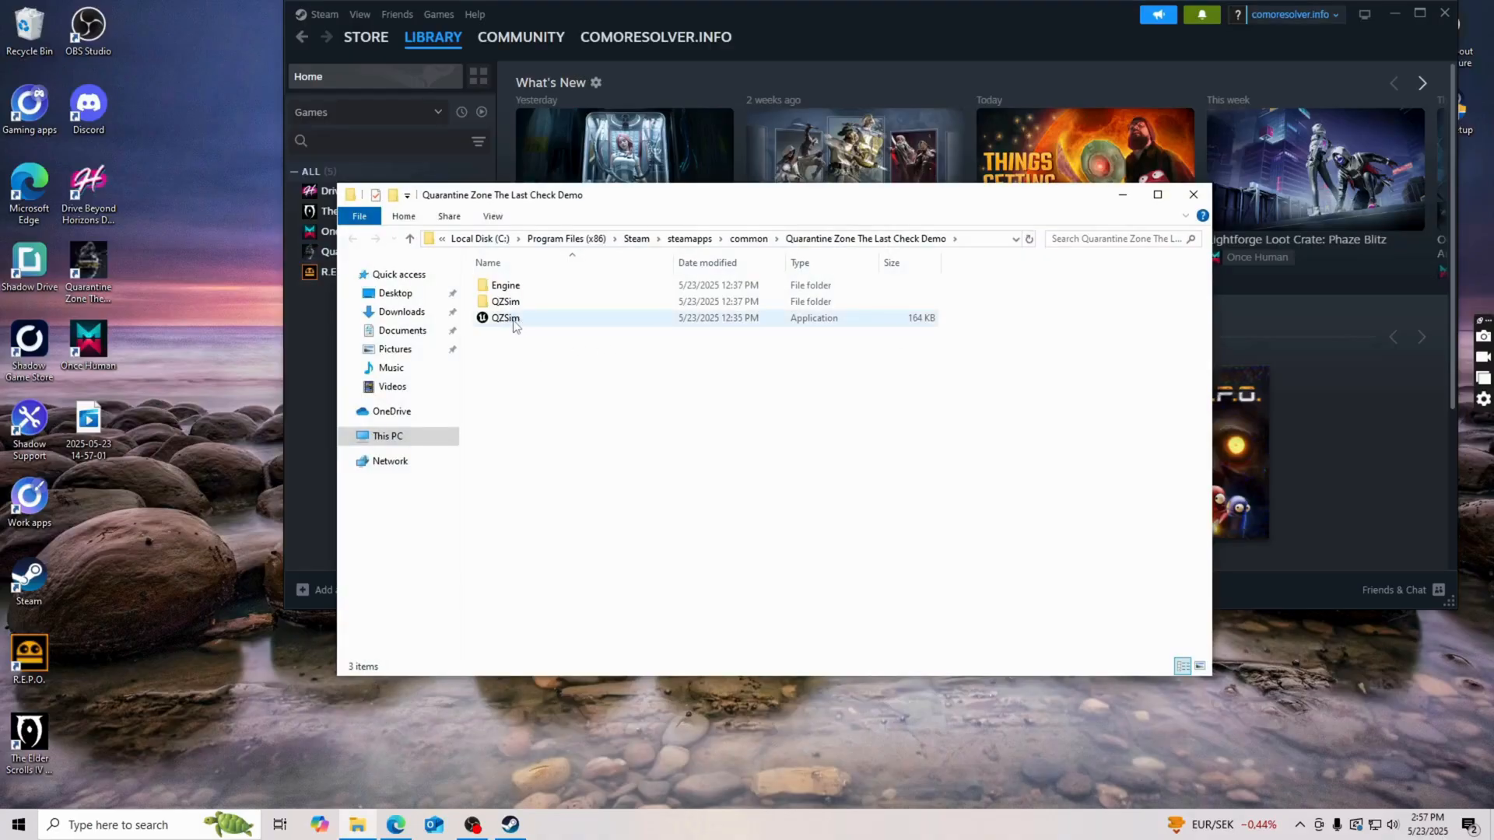
{"action": "right_click", "coordinate": [505, 318]}
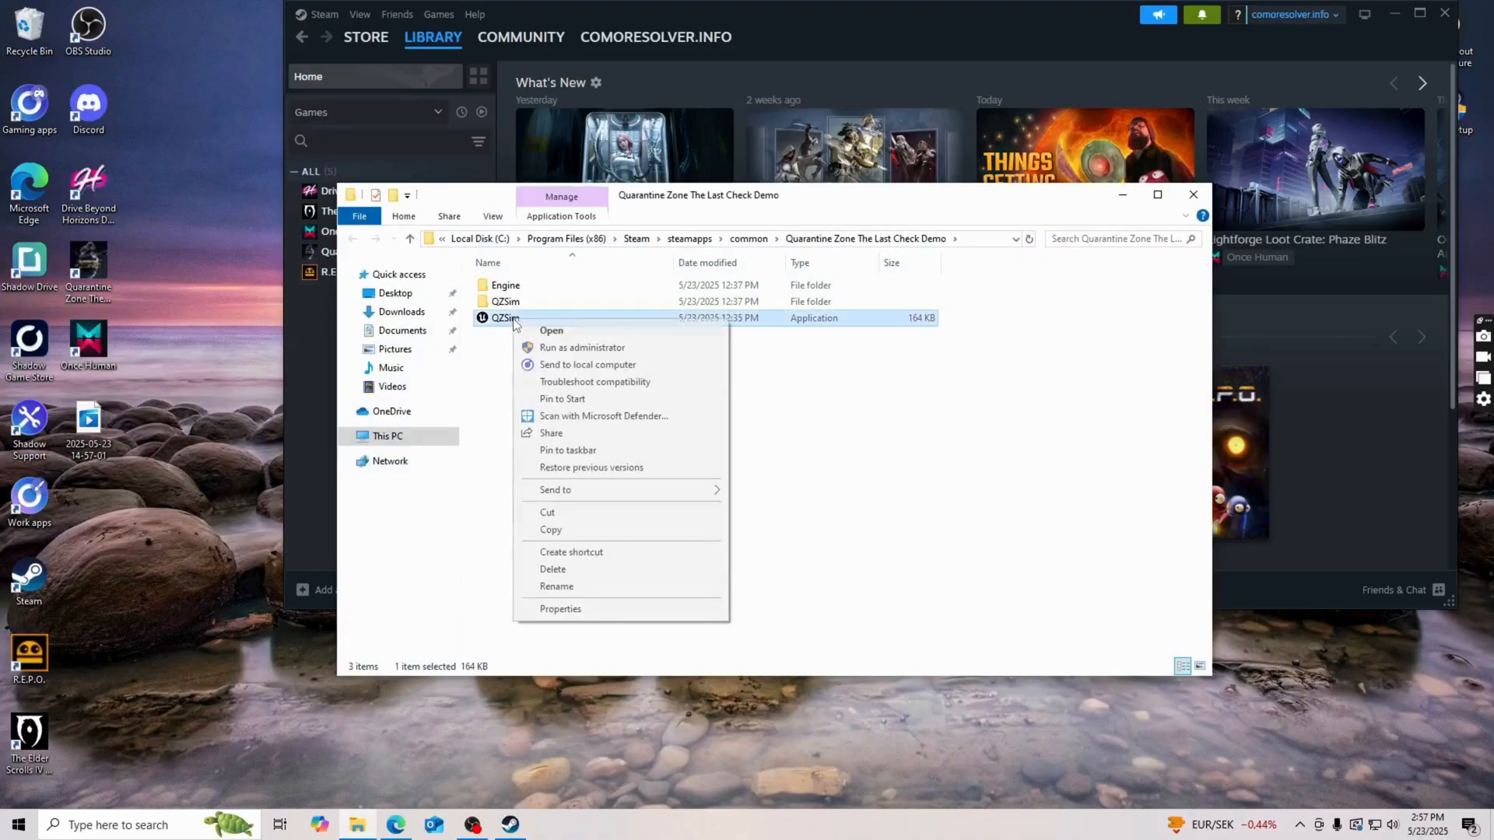
{"action": "mouse_move", "coordinate": [616, 611]}
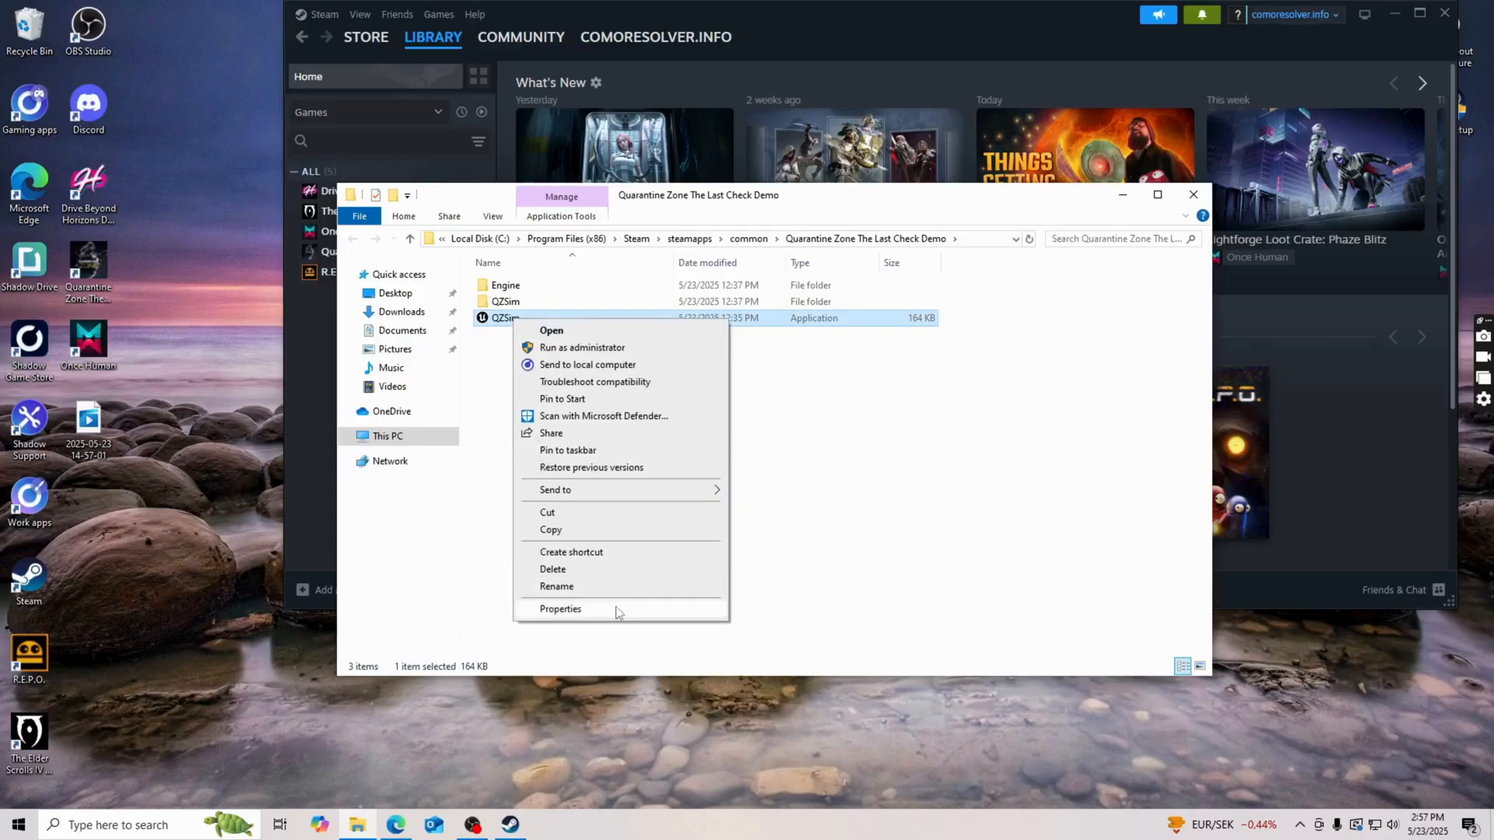
In QZSim.exe Properties > Compatibility, enable 'Run this program as an administrator' and apply.
{"action": "left_click", "coordinate": [560, 608]}
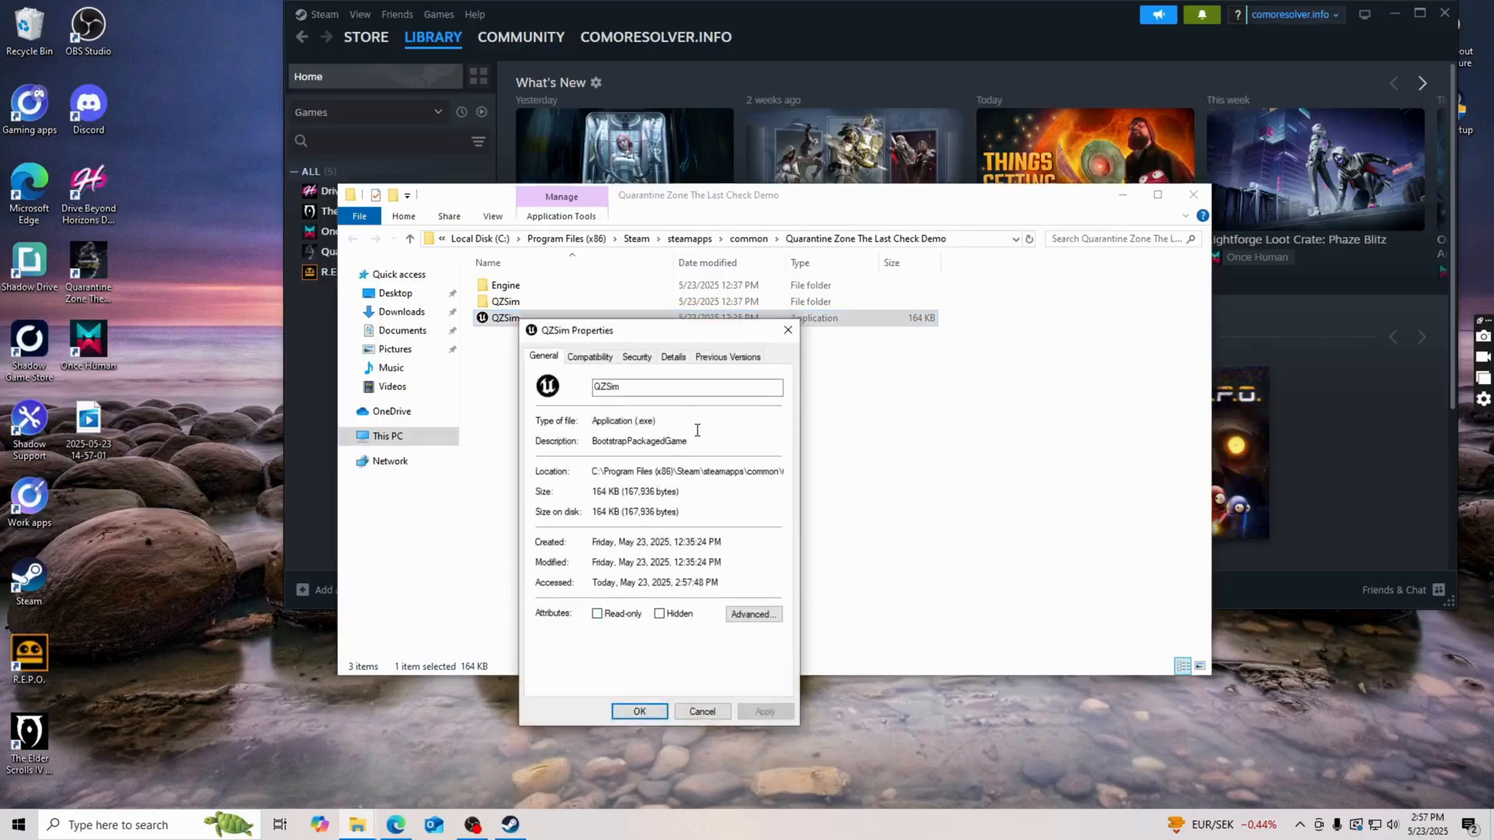
{"action": "left_click", "coordinate": [673, 356]}
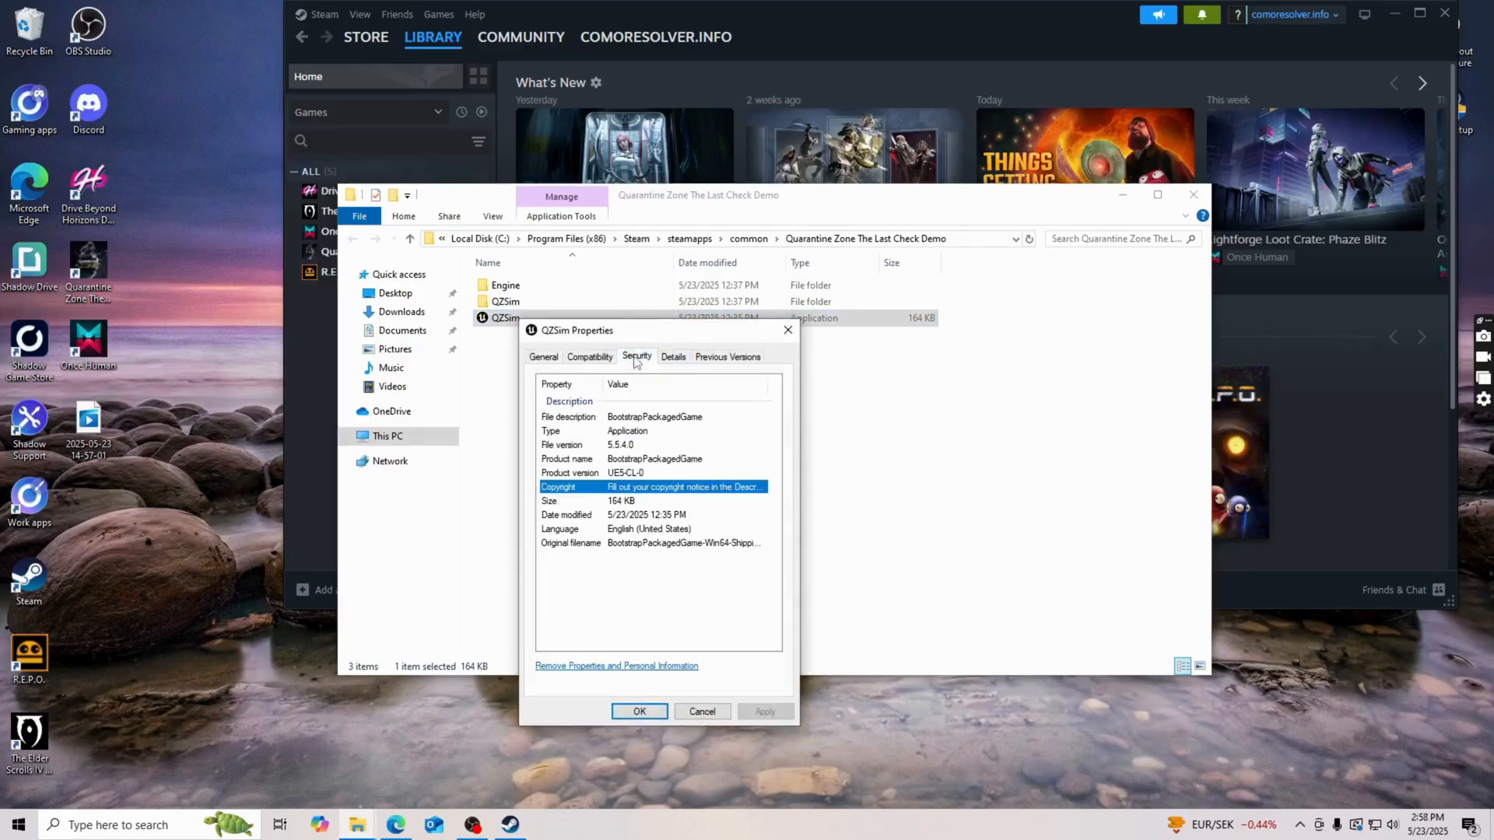
{"action": "left_click", "coordinate": [588, 357]}
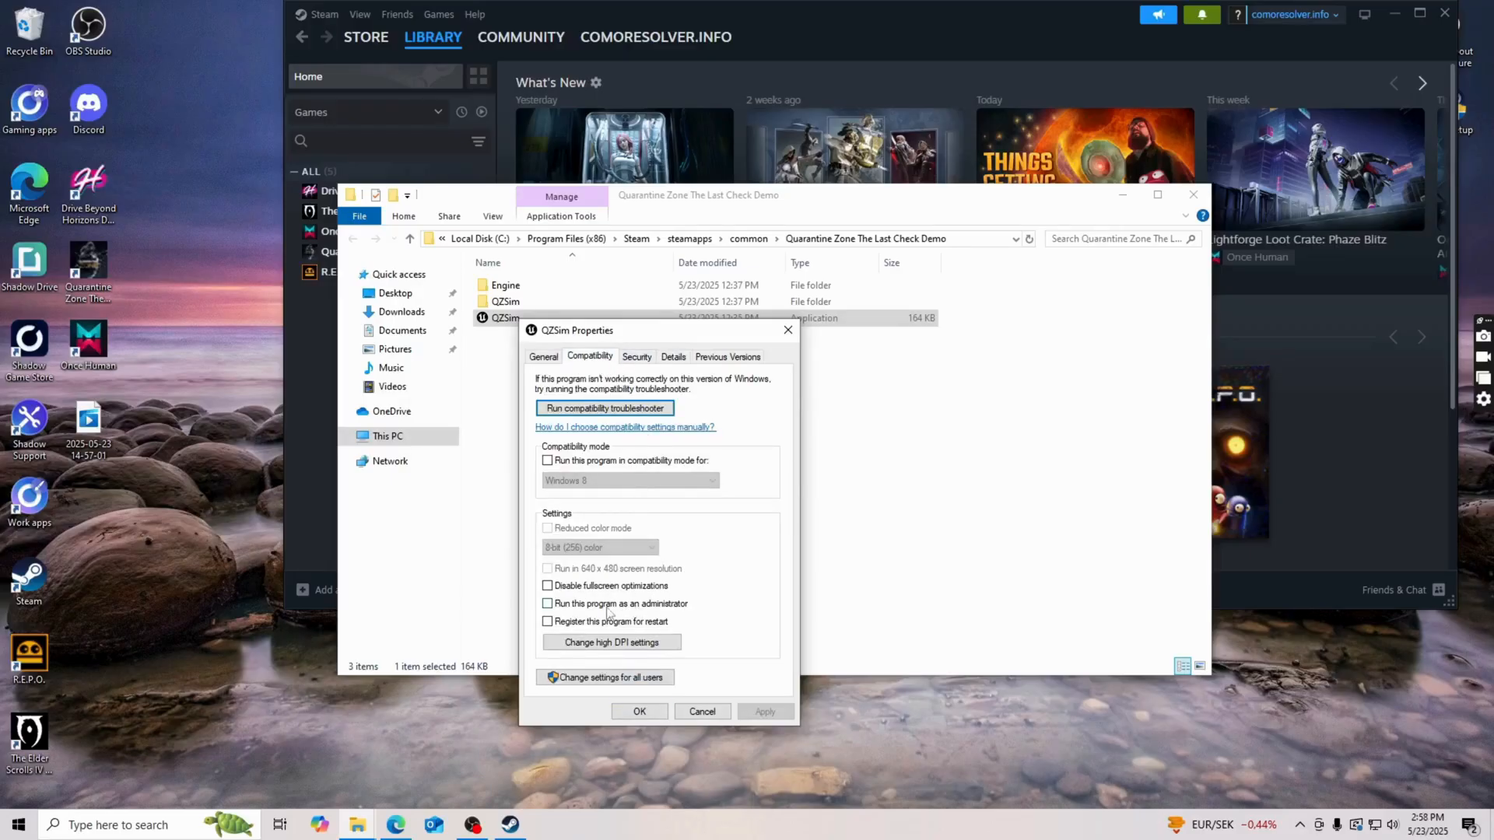
{"action": "left_click", "coordinate": [546, 604]}
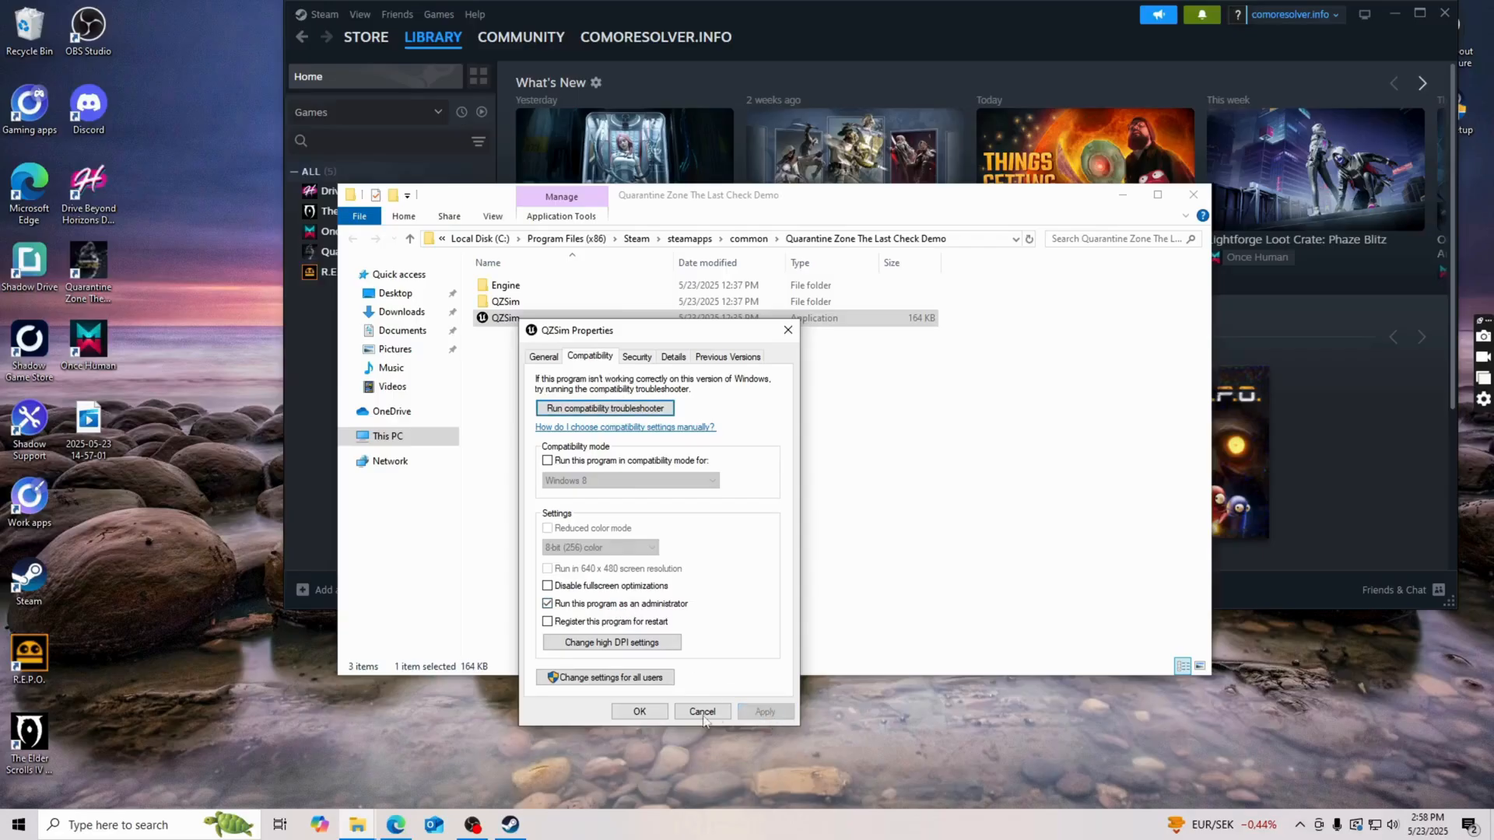
{"action": "left_click", "coordinate": [701, 712]}
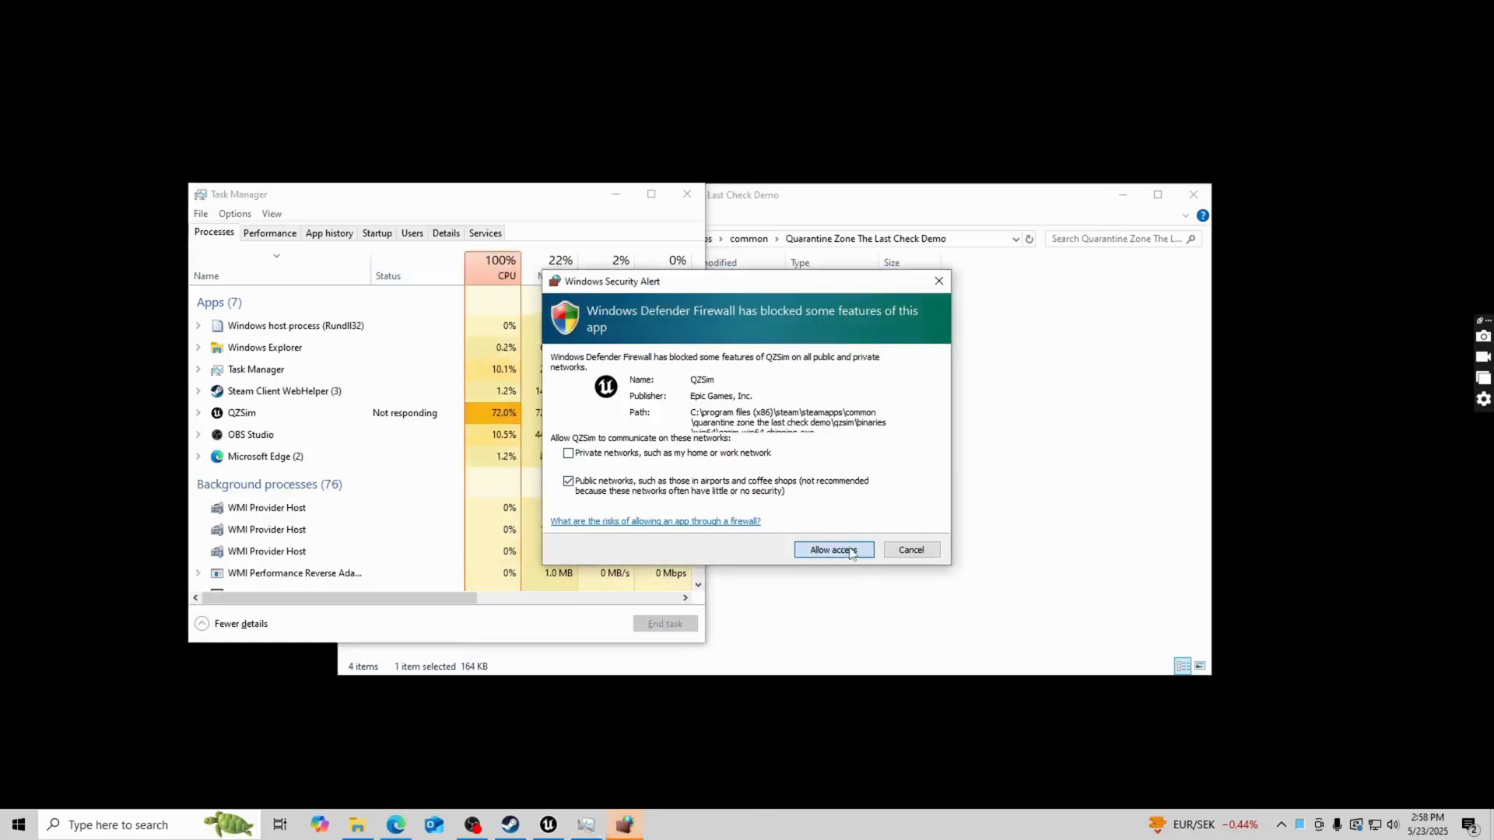
Allow QZSim network access in the Windows Security Alert.
{"action": "left_click", "coordinate": [831, 550]}
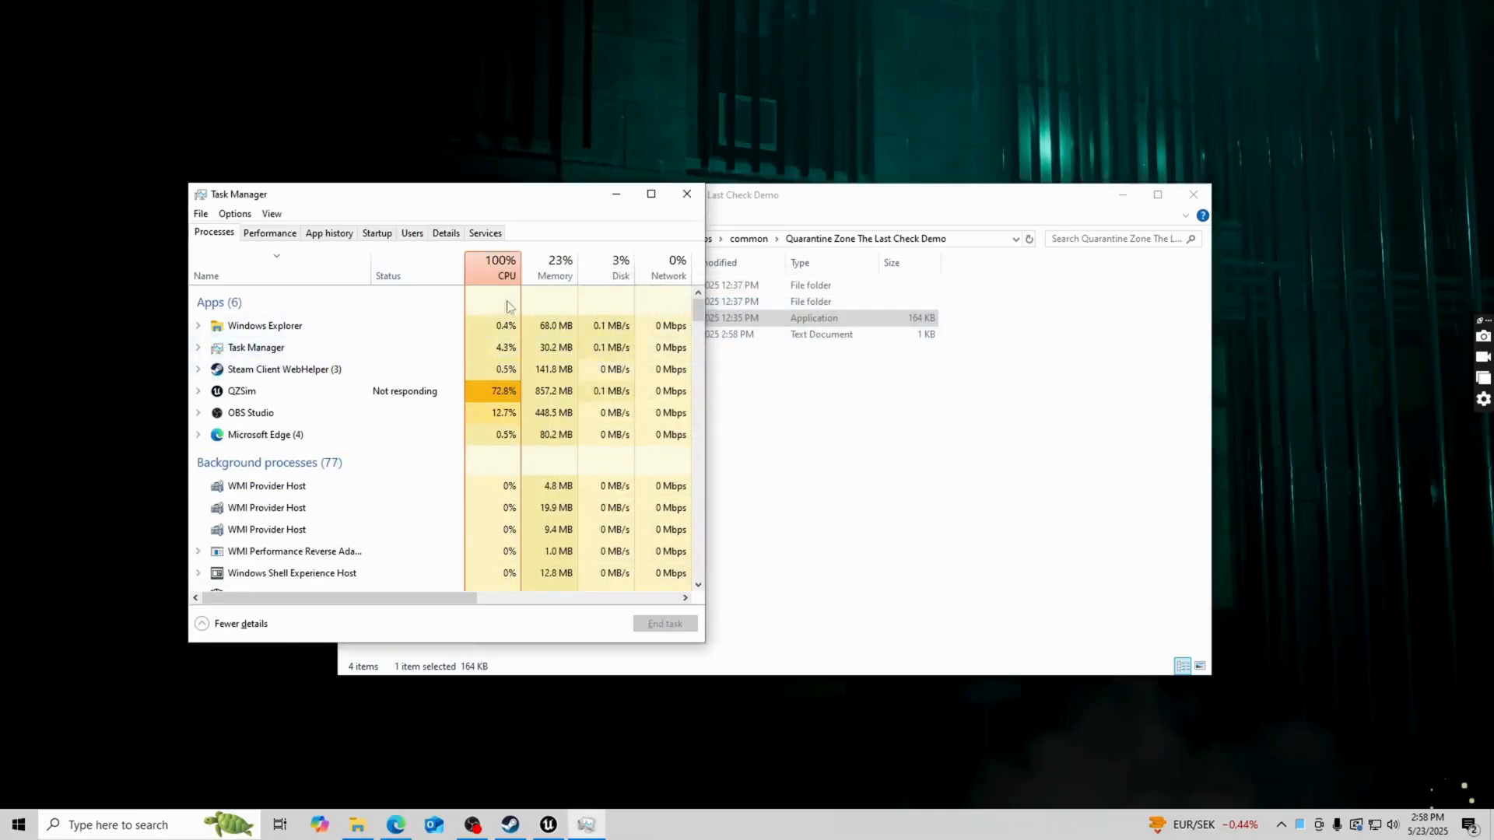
Locate QZSim-Win64-Shipping.exe in Task Manager's Details list and bring up its options.
{"action": "left_click", "coordinate": [445, 232]}
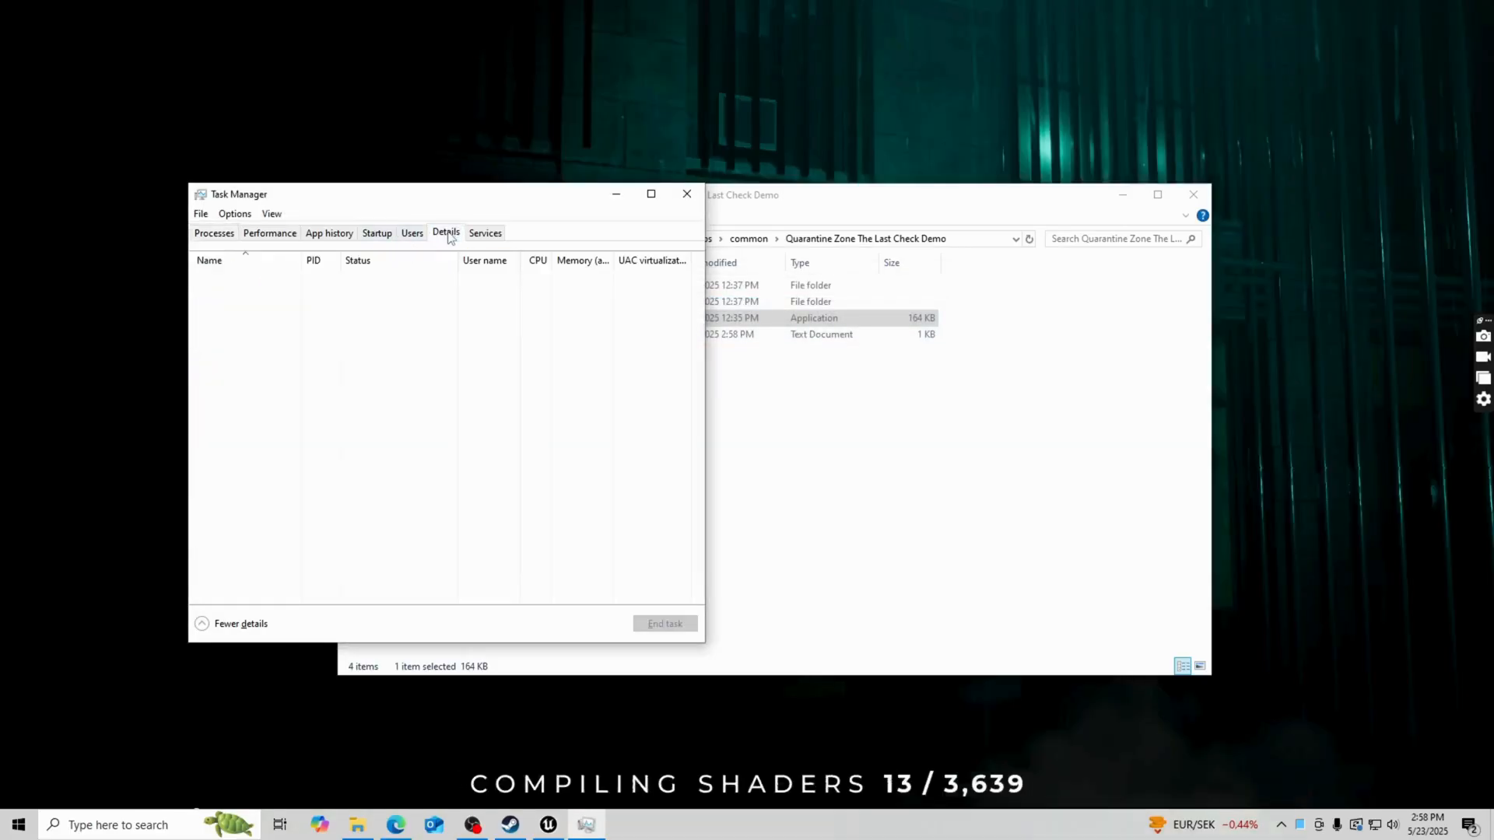
{"action": "left_click", "coordinate": [445, 232]}
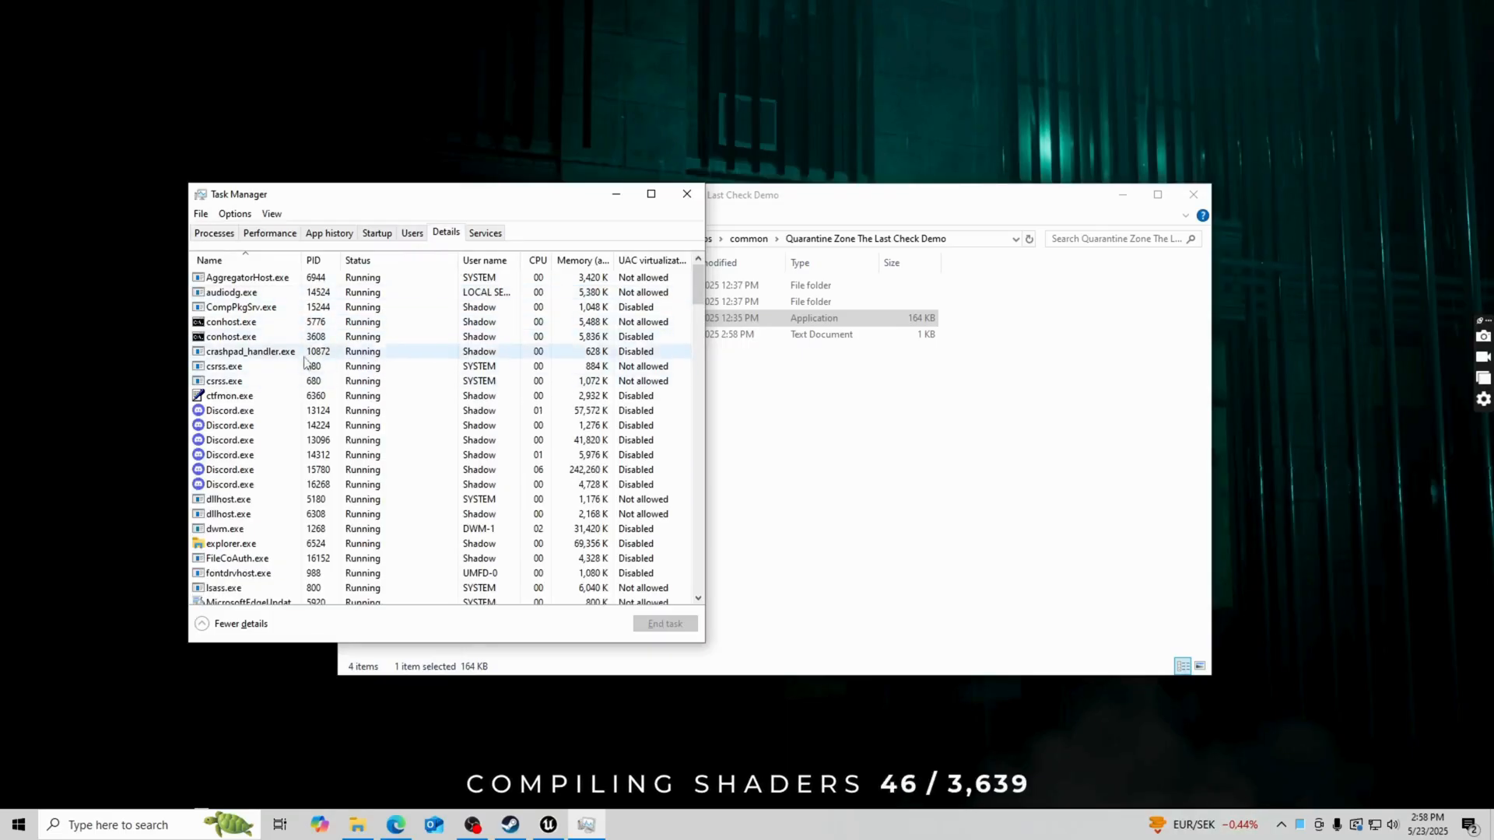
{"action": "scroll", "scroll_direction": "down", "scroll_amount": 3}
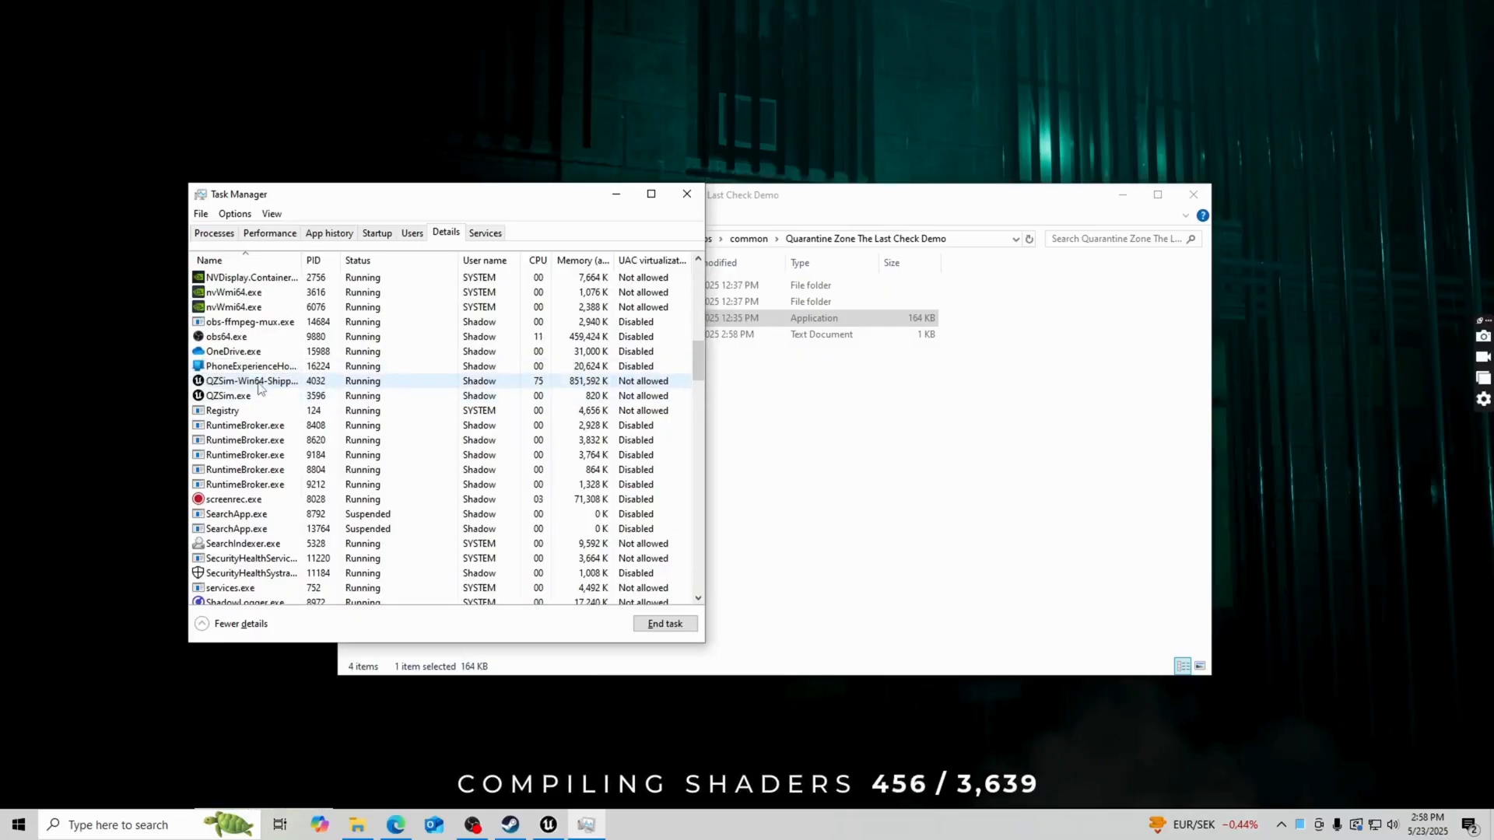
{"action": "right_click", "coordinate": [252, 379]}
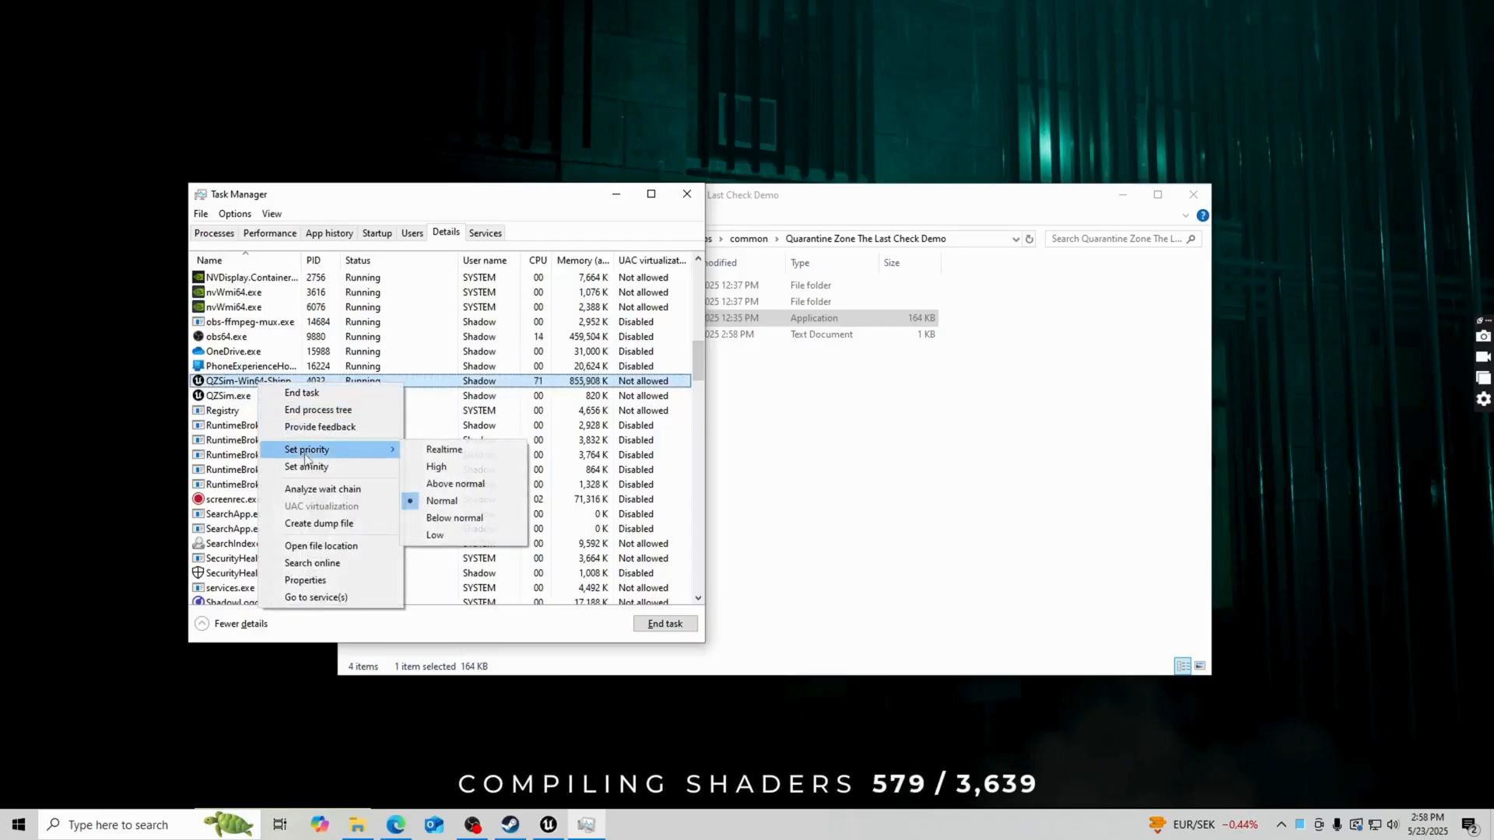
Set the QZSim-Win64-Shipping.exe process priority to High and confirm the change.
{"action": "left_click", "coordinate": [455, 482]}
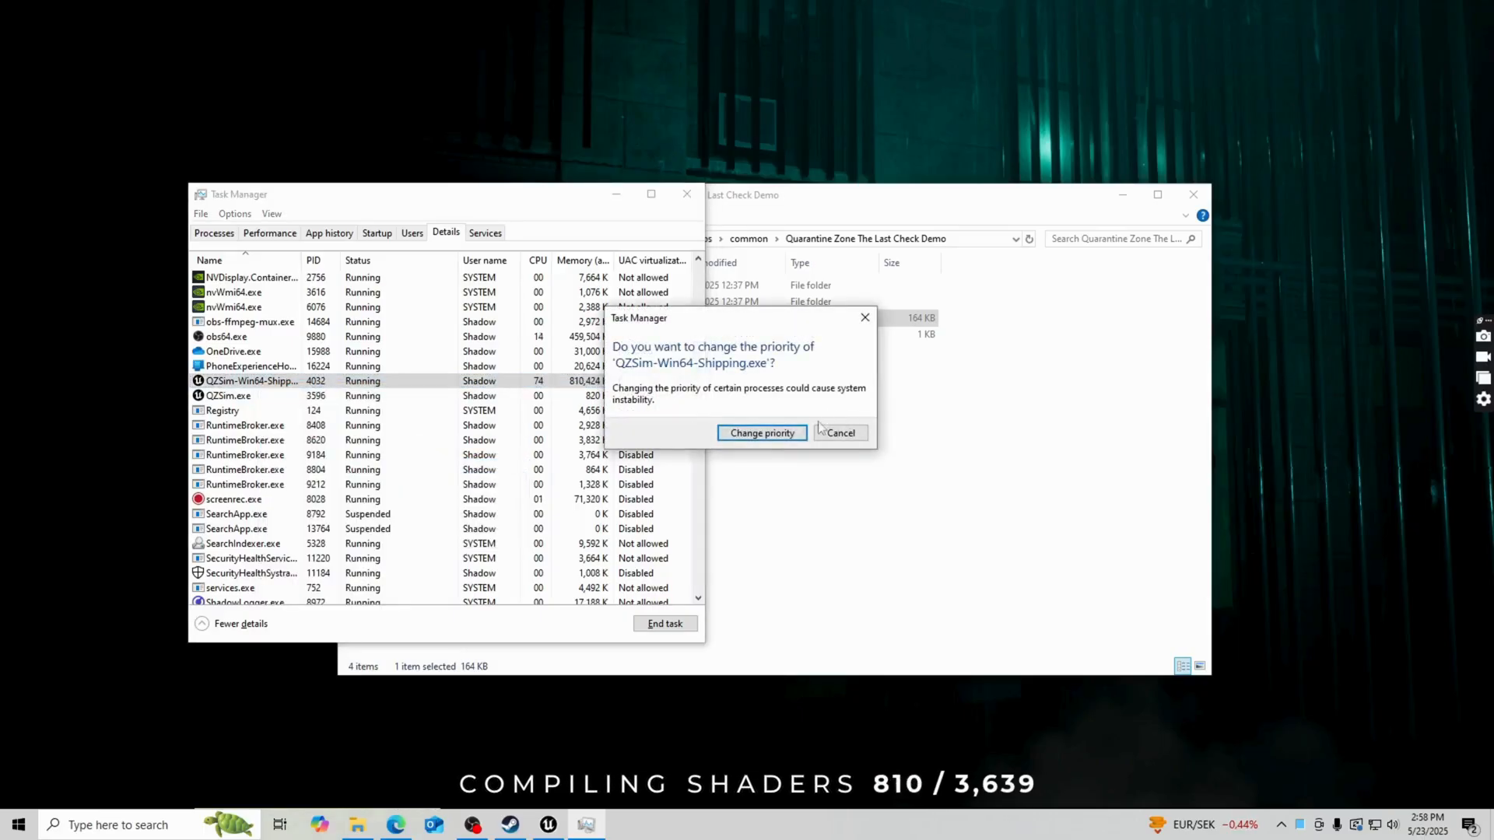
{"action": "left_click", "coordinate": [761, 433]}
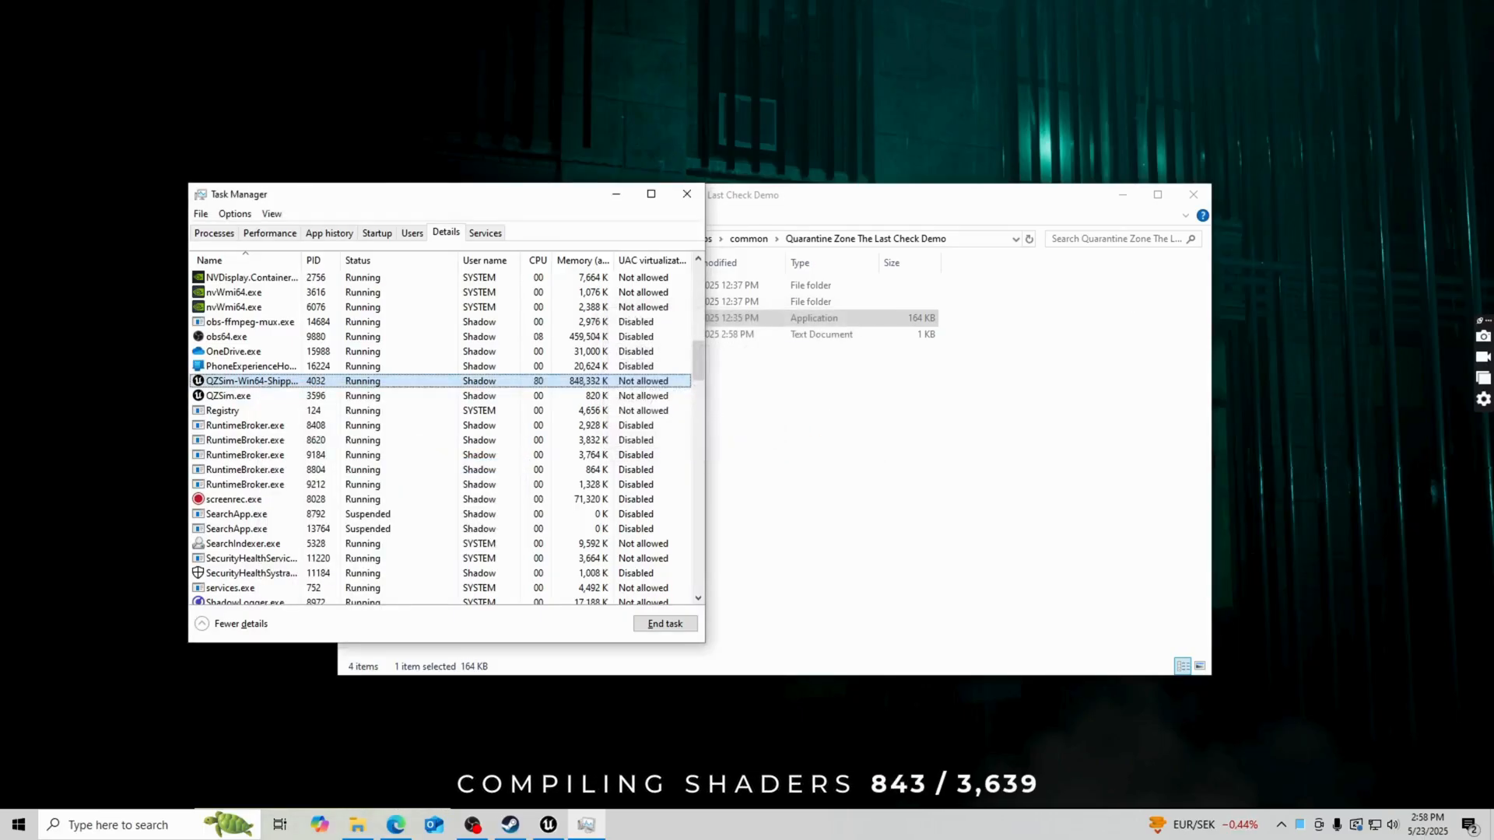
{"action": "left_click", "coordinate": [857, 266]}
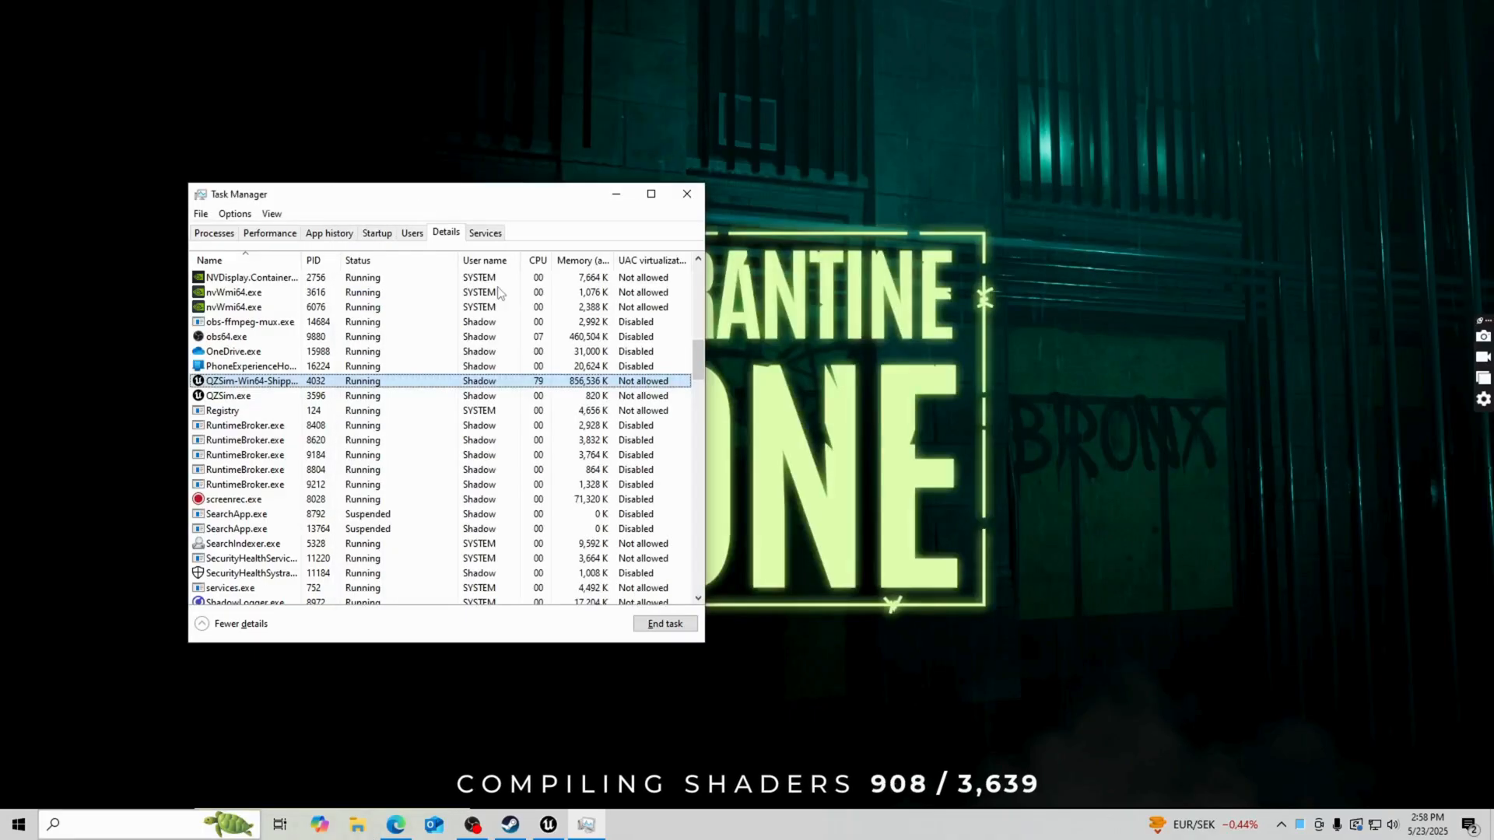
Close Task Manager, leaving the game's shader-compiling title screen visible.
{"action": "left_click", "coordinate": [686, 195]}
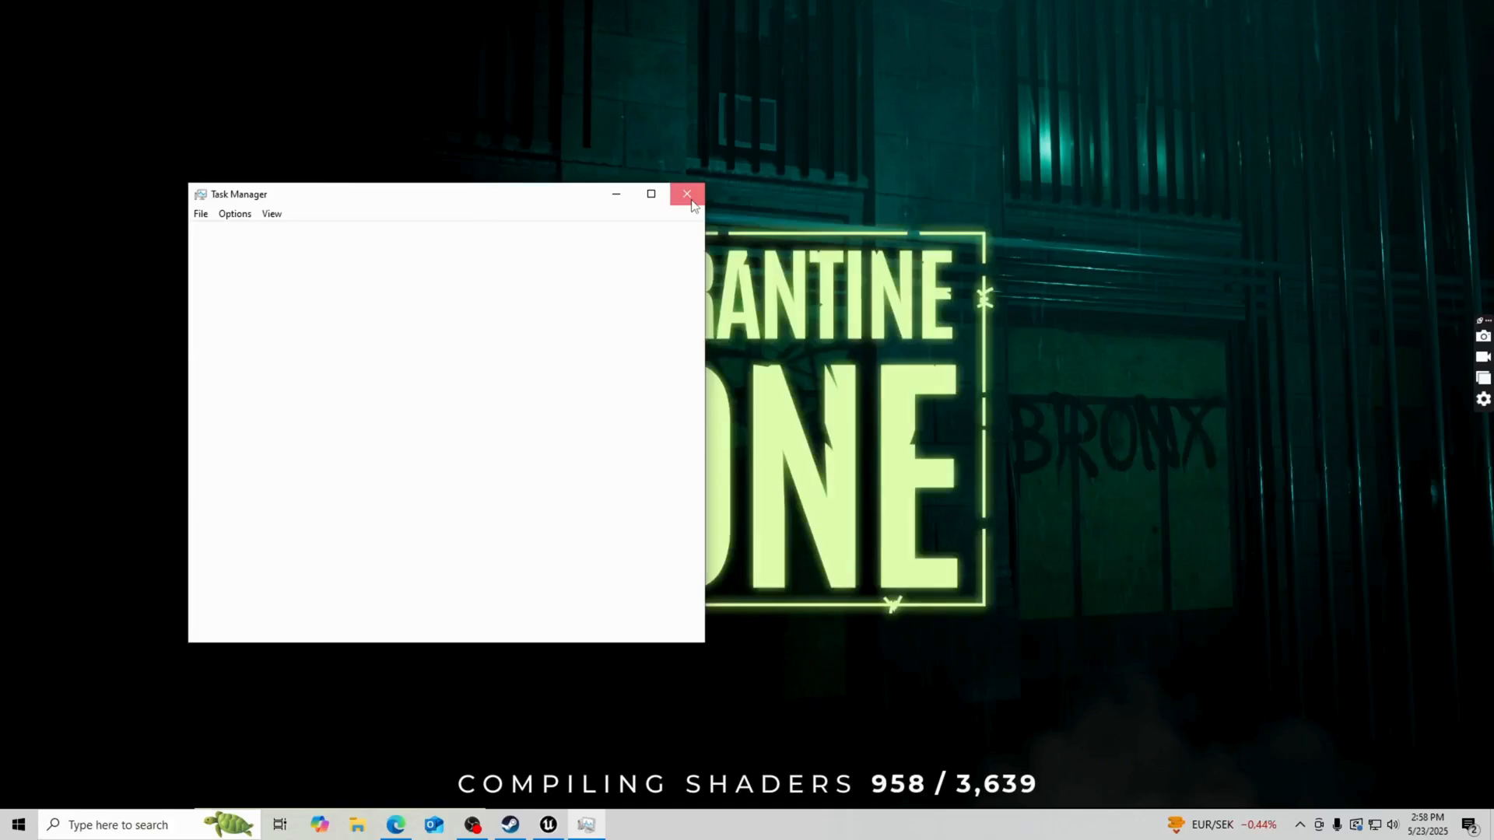
{"action": "left_click", "coordinate": [686, 195]}
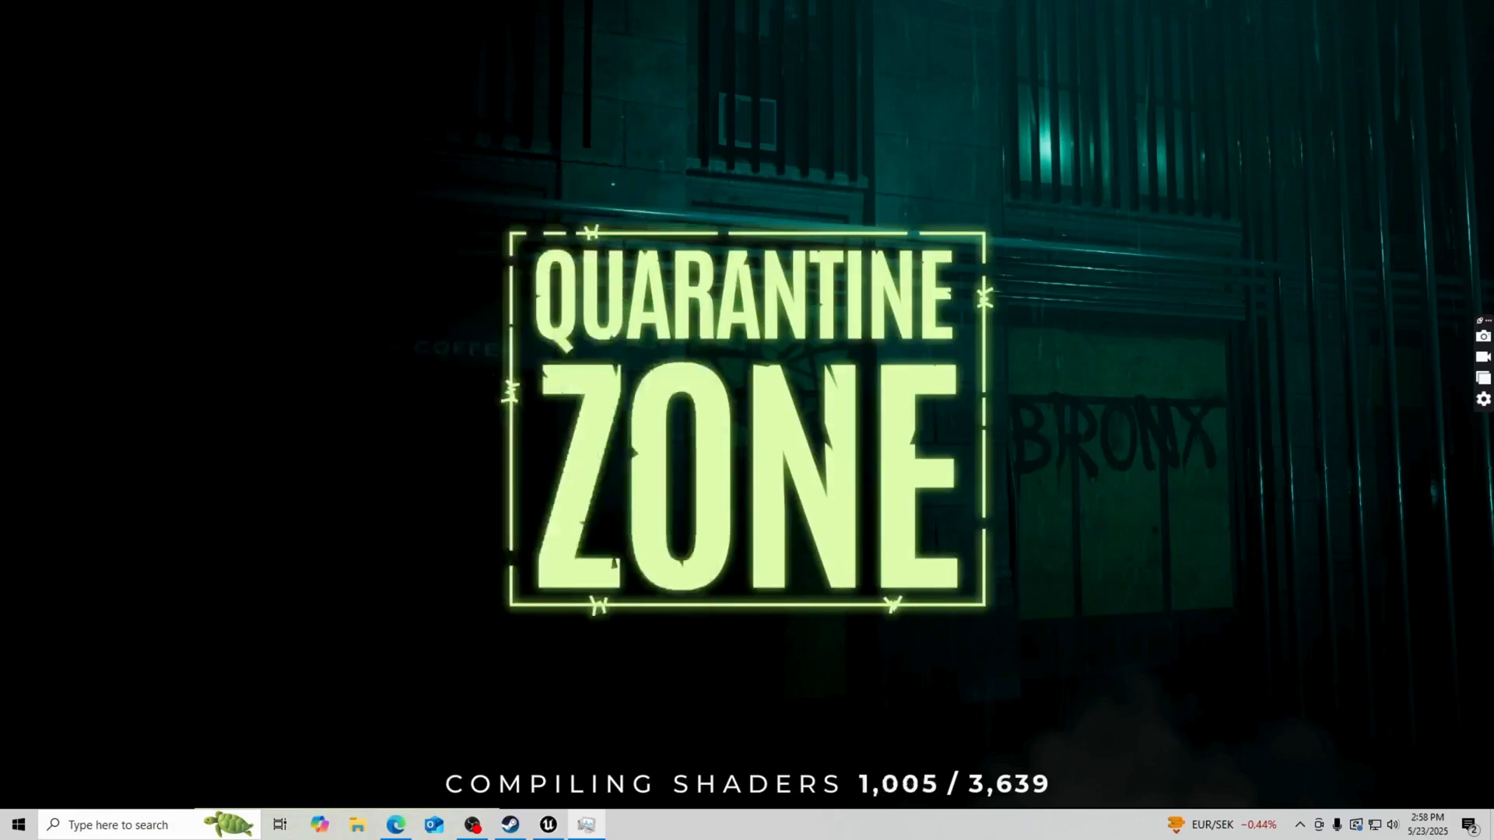